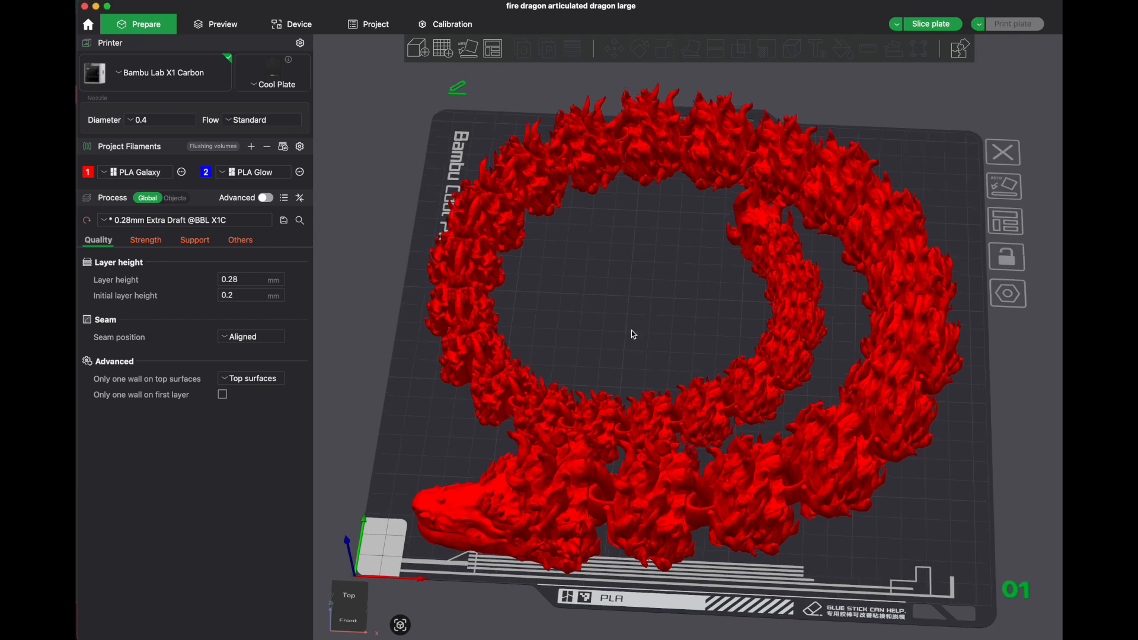
- Select the dragon and scale it uniformly to 90%
{"action": "left_click_drag", "start_coordinate": [631, 335], "coordinate": [667, 327]}
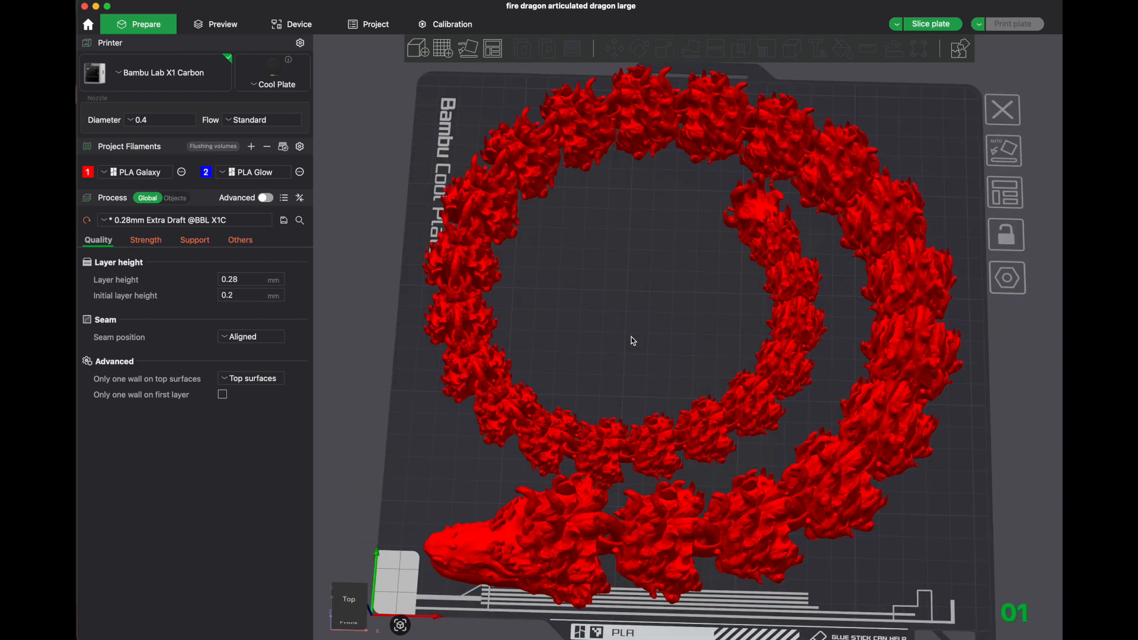
{"action": "left_click", "coordinate": [631, 341]}
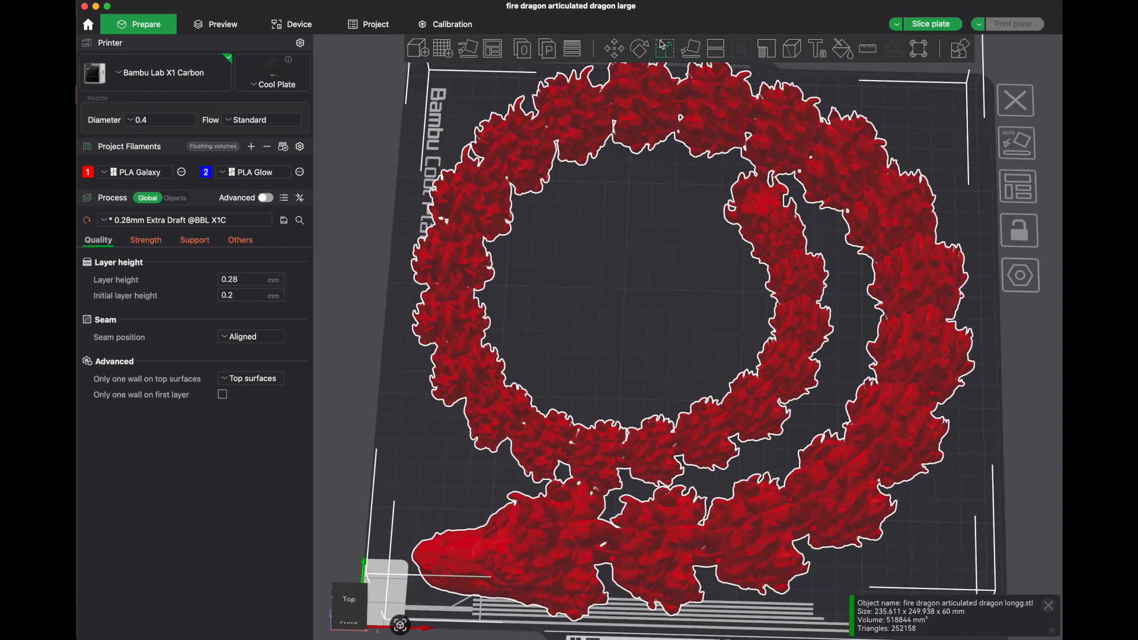
{"action": "mouse_move", "coordinate": [662, 46]}
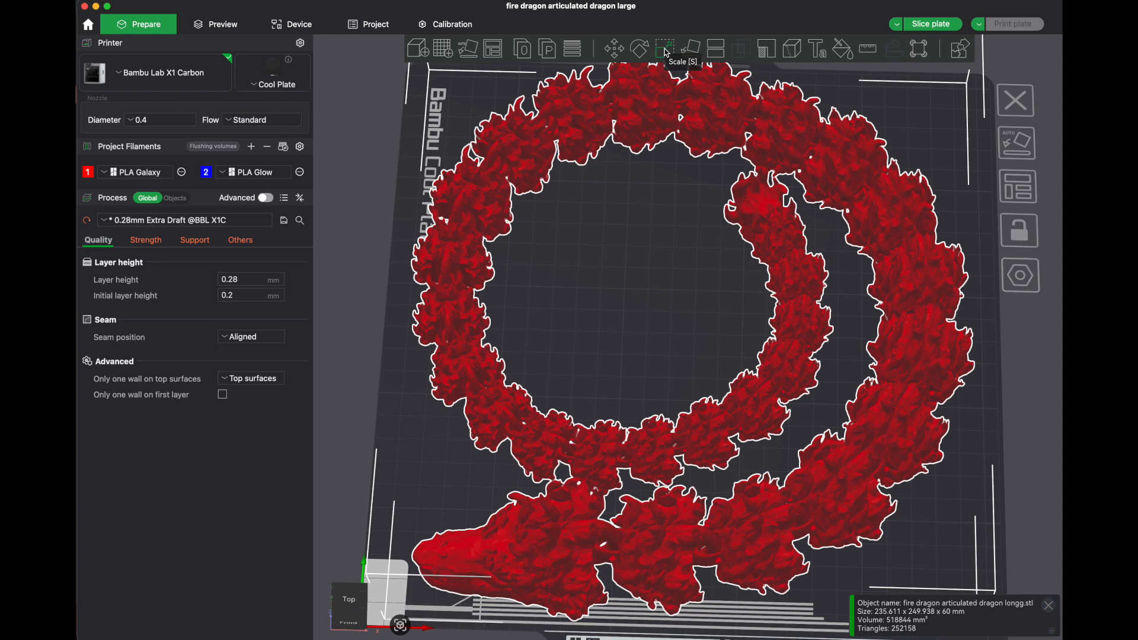
{"action": "left_click", "coordinate": [664, 45]}
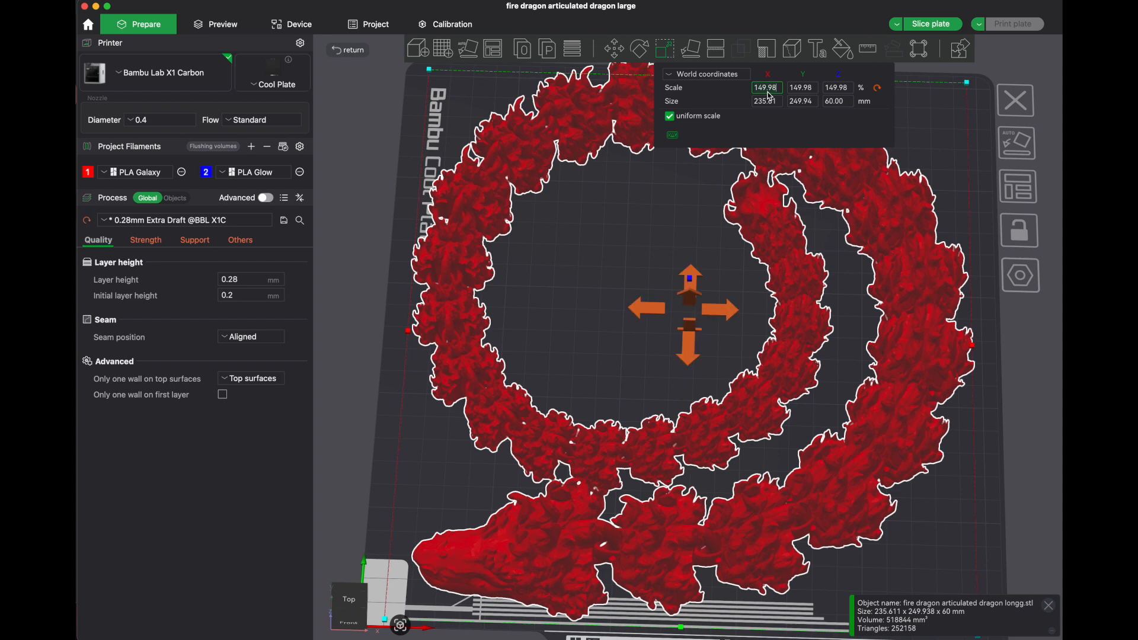
{"action": "type", "text": "90.00"}
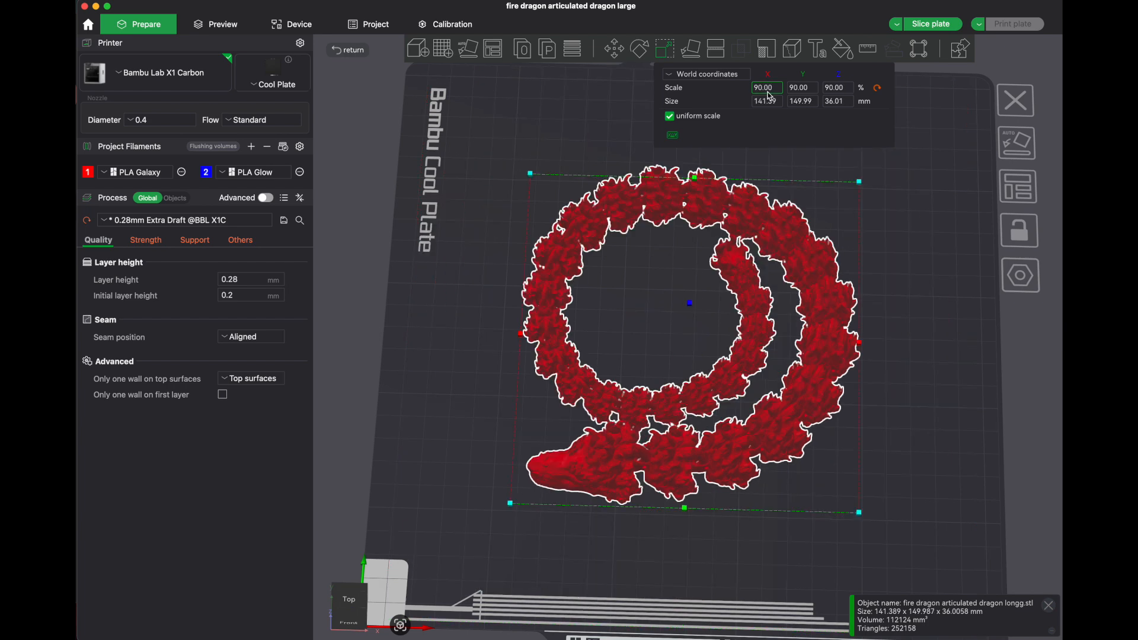
- Move the dragon toward the plate's upper-left and reduce the scale to 60%
{"action": "left_click_drag", "start_coordinate": [689, 303], "coordinate": [612, 219]}
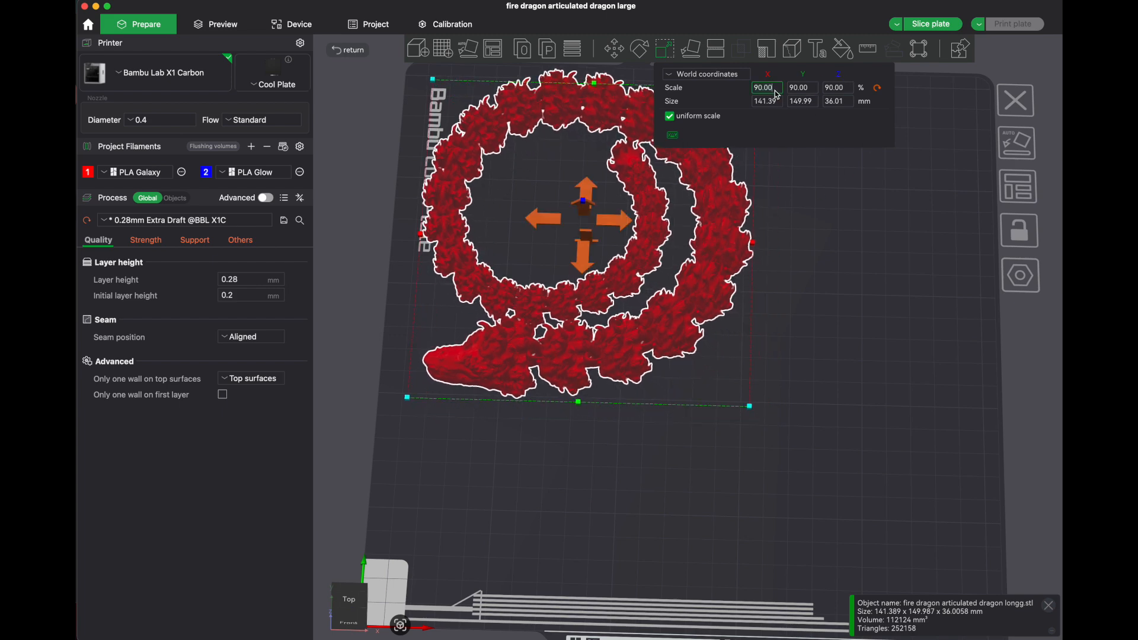
{"action": "type", "text": "60.00"}
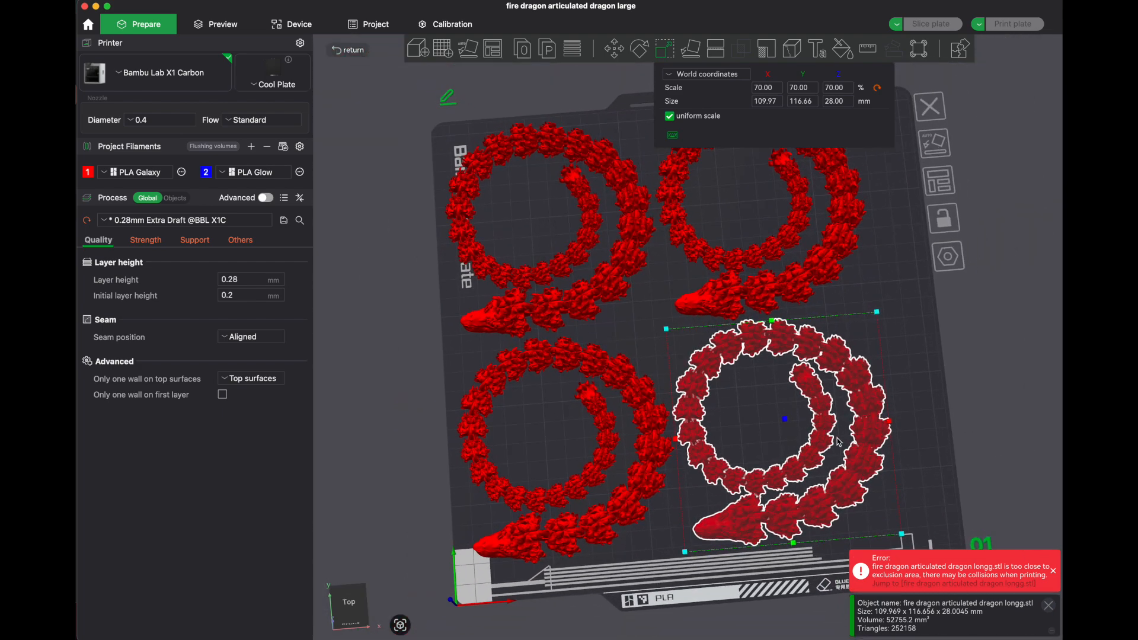
- Nudge the lower-right dragon copy off the plate edge so all four fit without warnings
{"action": "left_click_drag", "start_coordinate": [782, 418], "coordinate": [833, 415]}
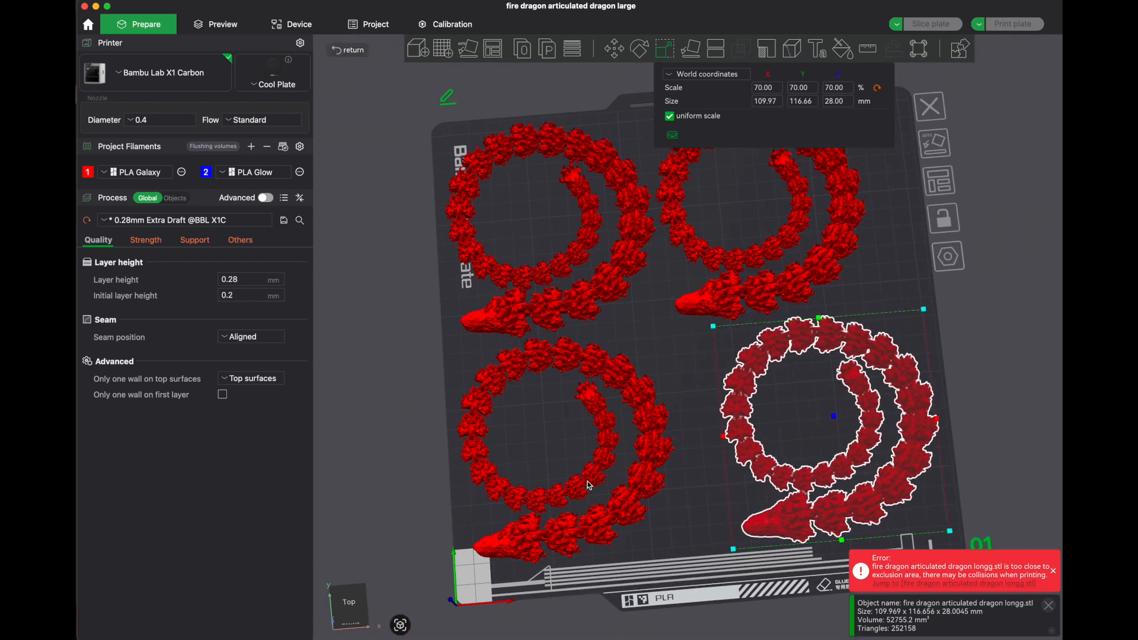
{"action": "left_click_drag", "start_coordinate": [833, 415], "coordinate": [600, 435]}
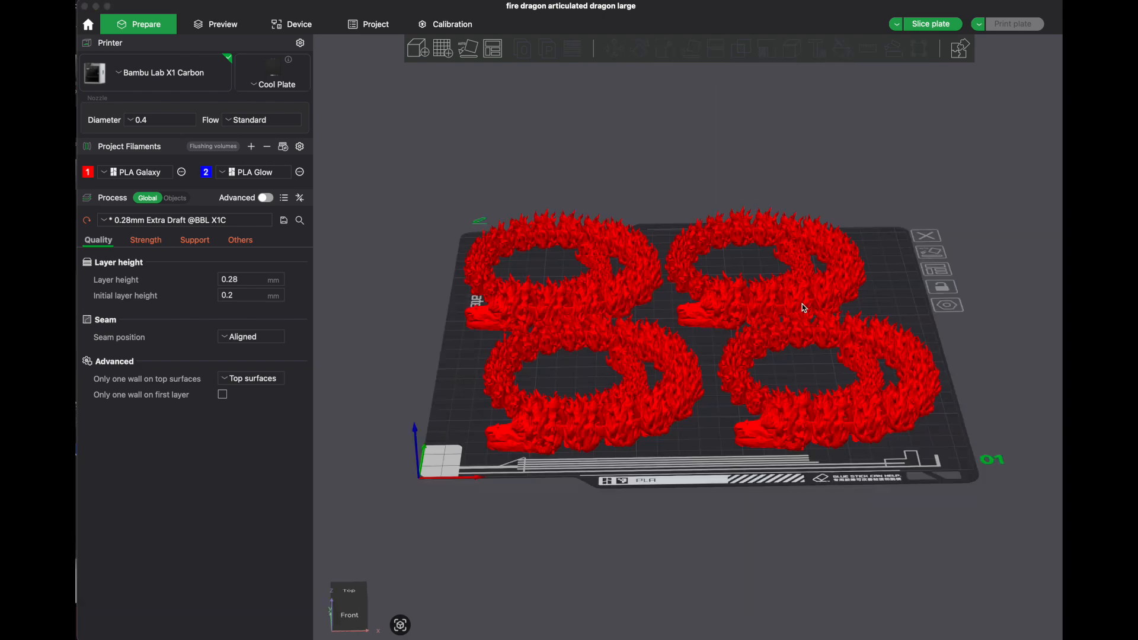
{"action": "mouse_move", "coordinate": [870, 300]}
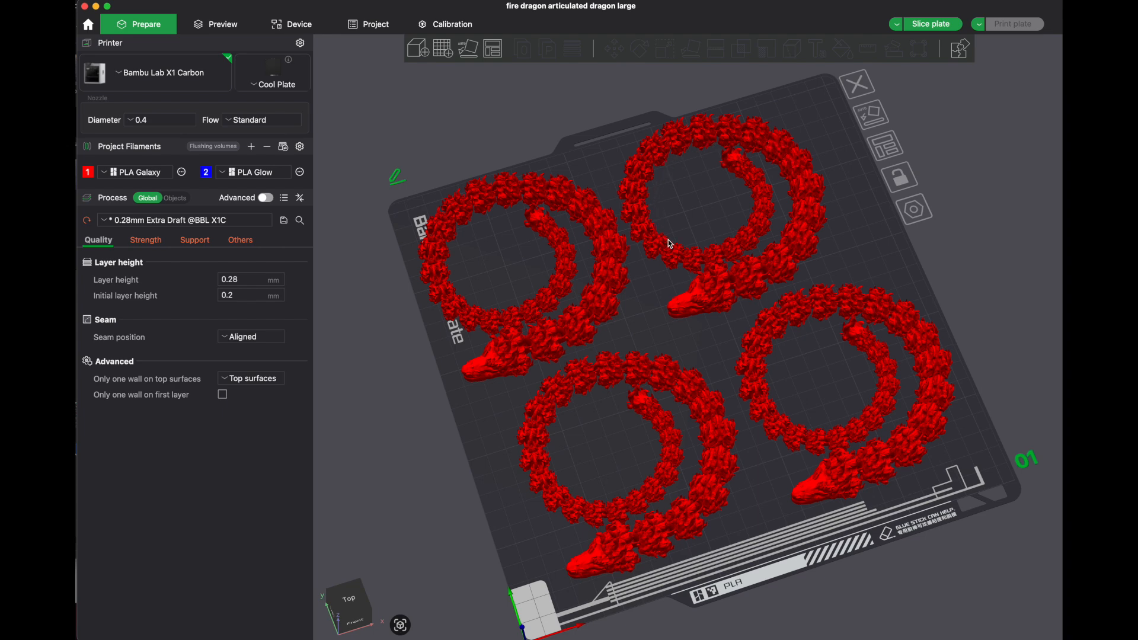
{"action": "mouse_move", "coordinate": [749, 173]}
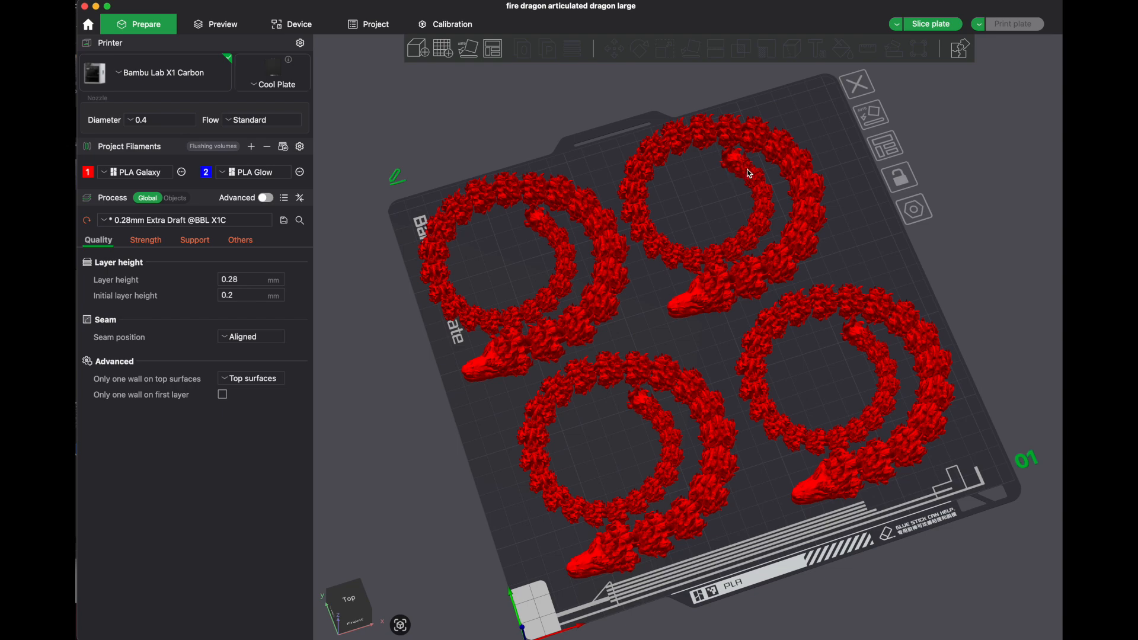
{"action": "mouse_move", "coordinate": [699, 201]}
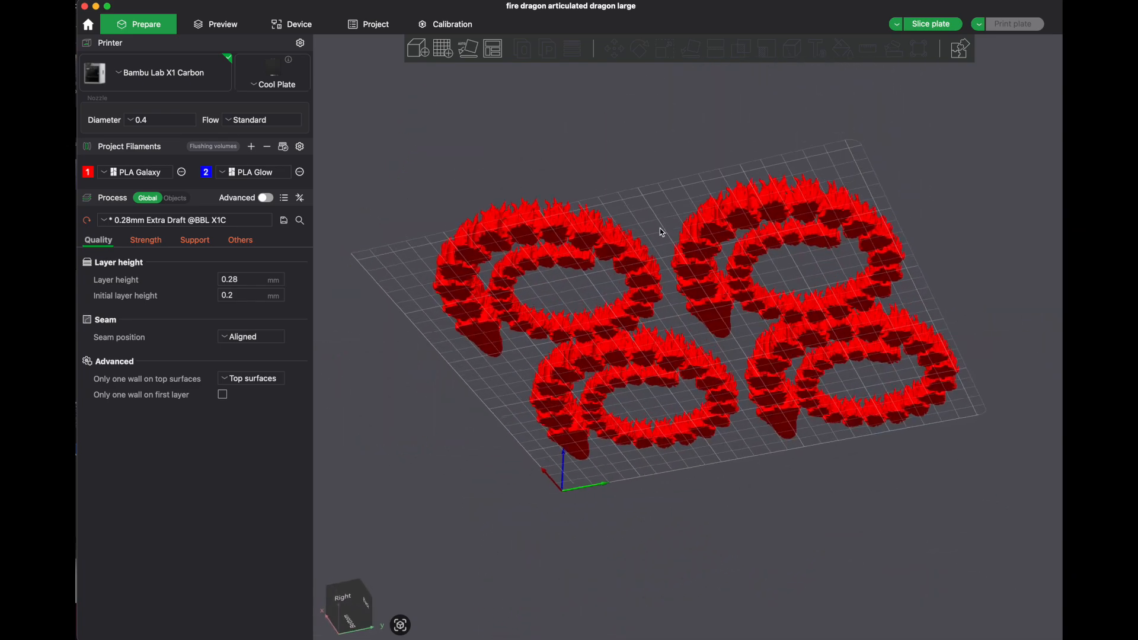
{"action": "left_click_drag", "start_coordinate": [661, 232], "coordinate": [612, 277]}
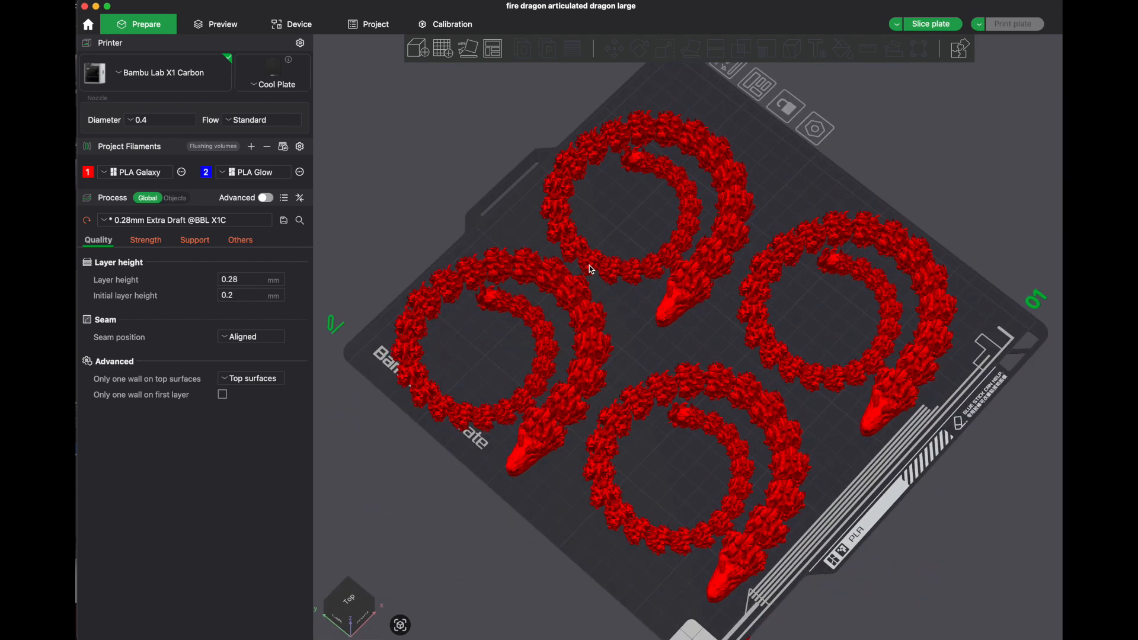
{"action": "mouse_move", "coordinate": [721, 376]}
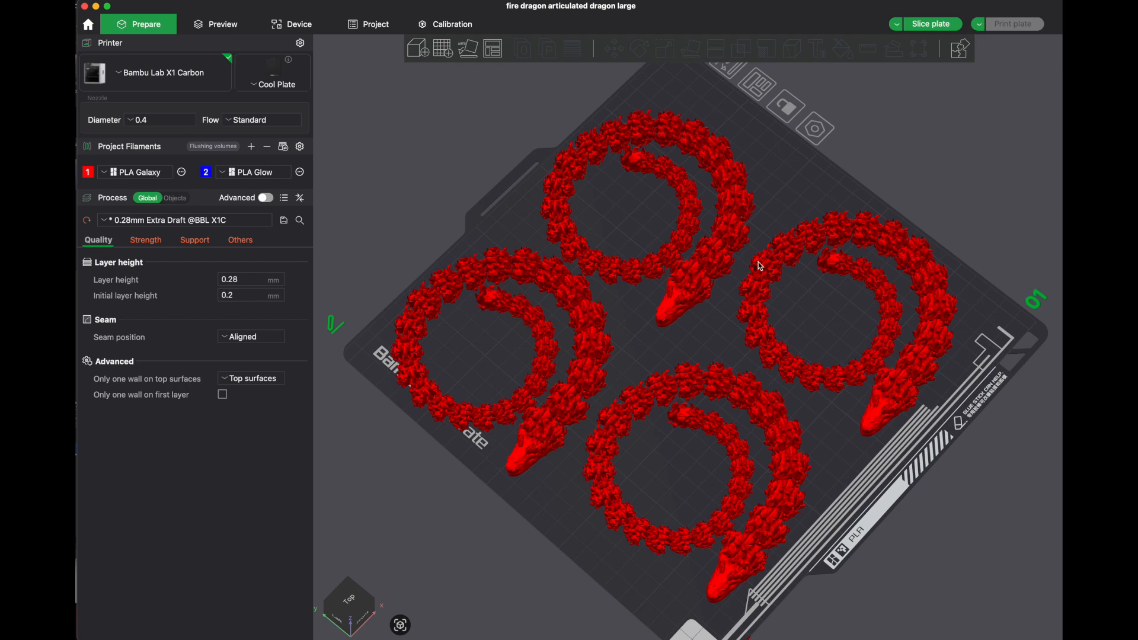
{"action": "mouse_move", "coordinate": [812, 182]}
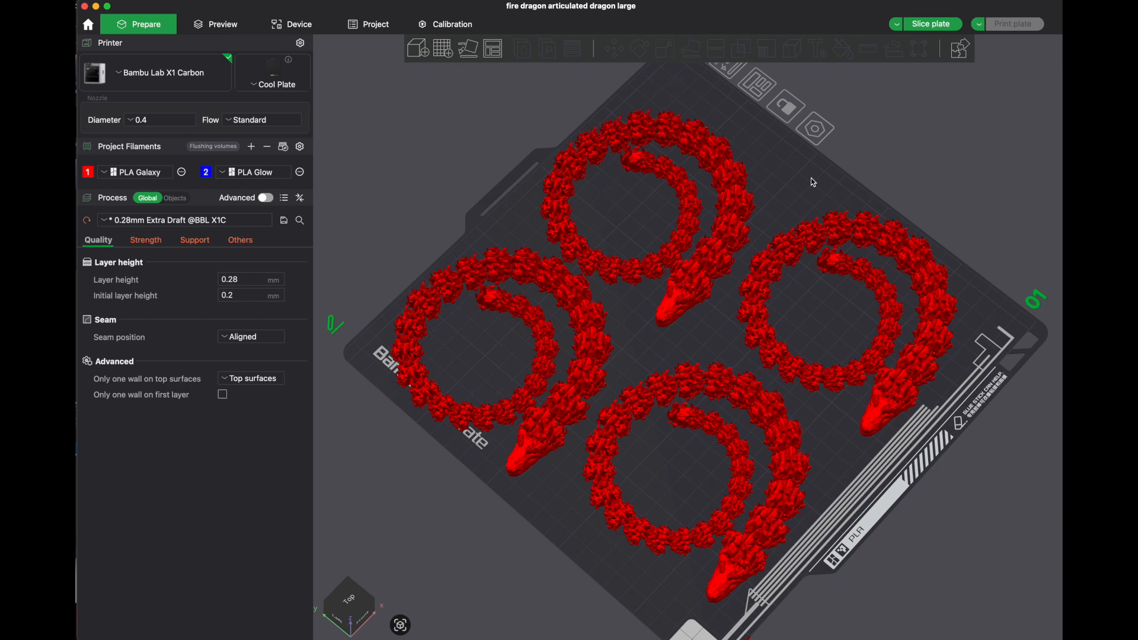